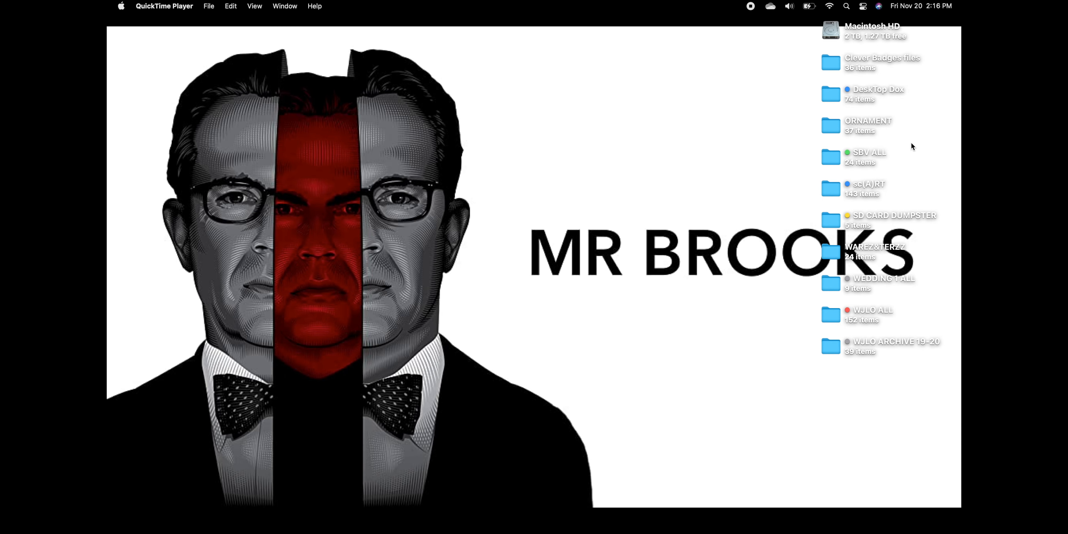
mouse_move(947, 134)
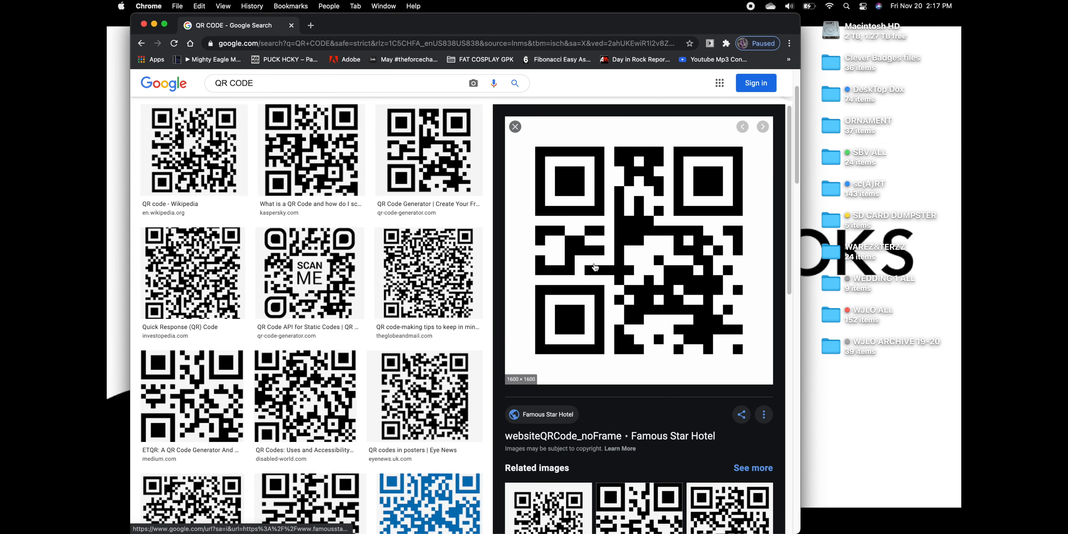
mouse_move(318, 28)
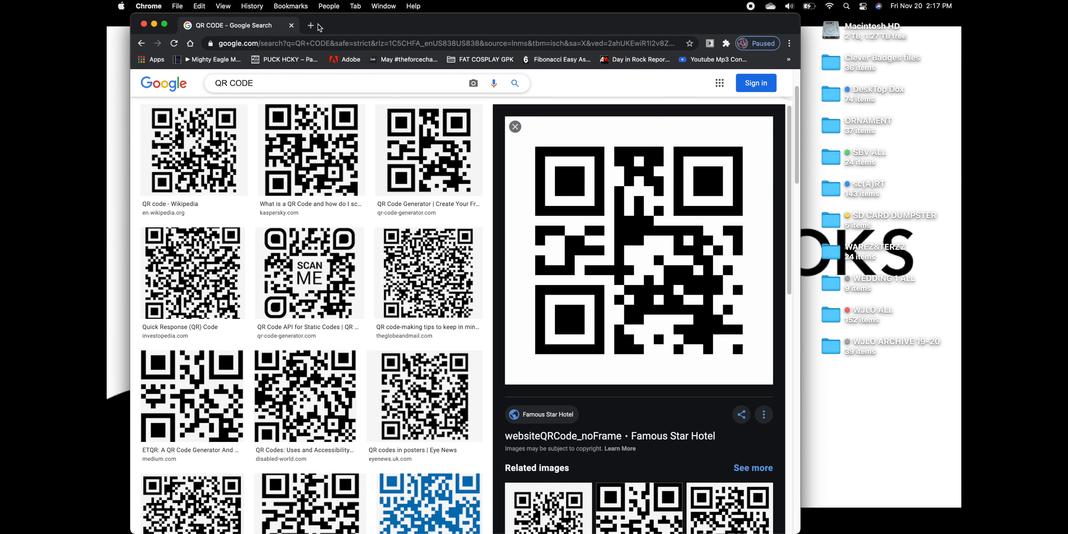
- Reach the district site's staff Links page and choose the Clever Portal link
left_click(309, 25)
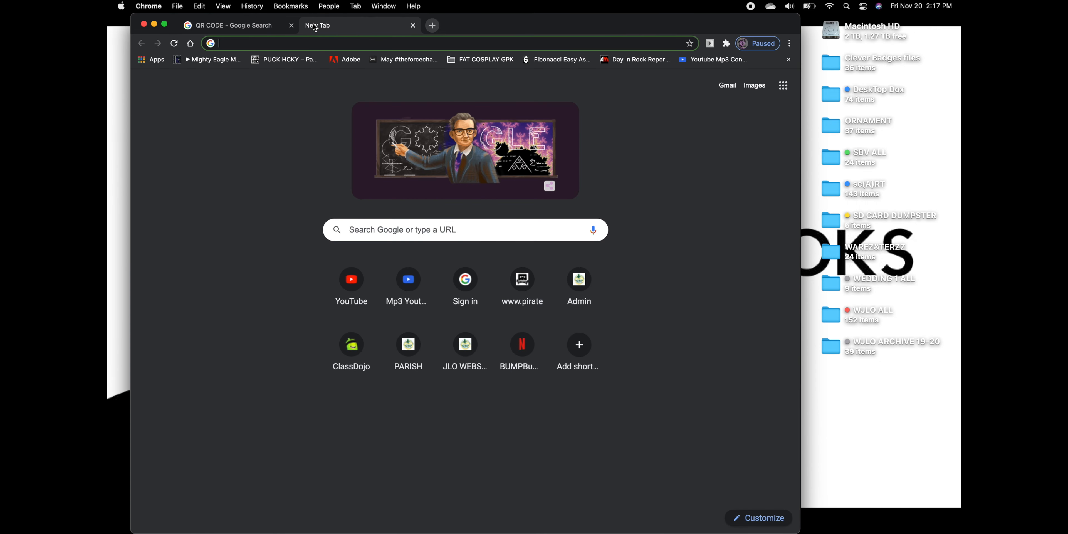
mouse_move(407, 344)
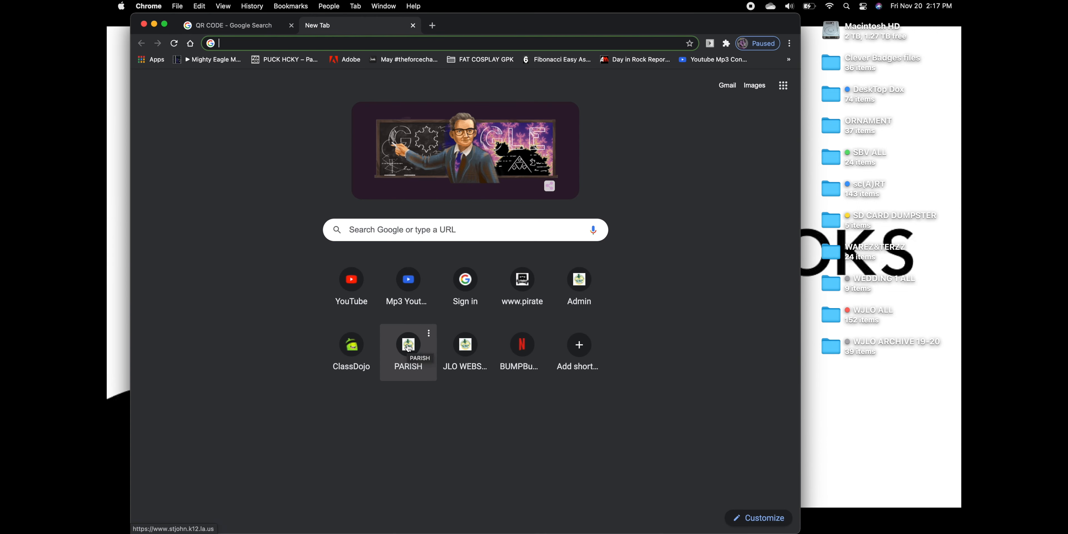
left_click(407, 345)
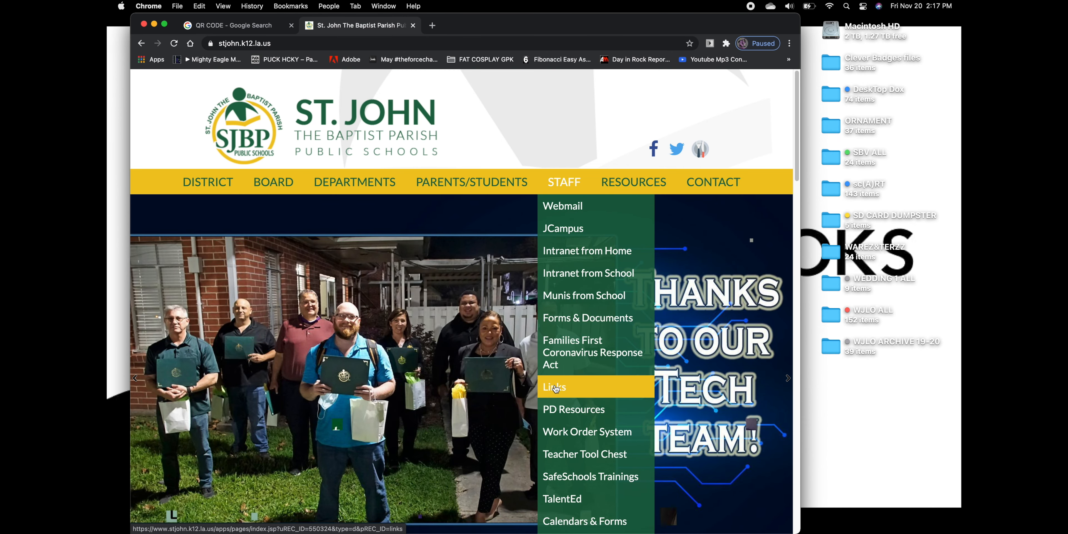
left_click(554, 387)
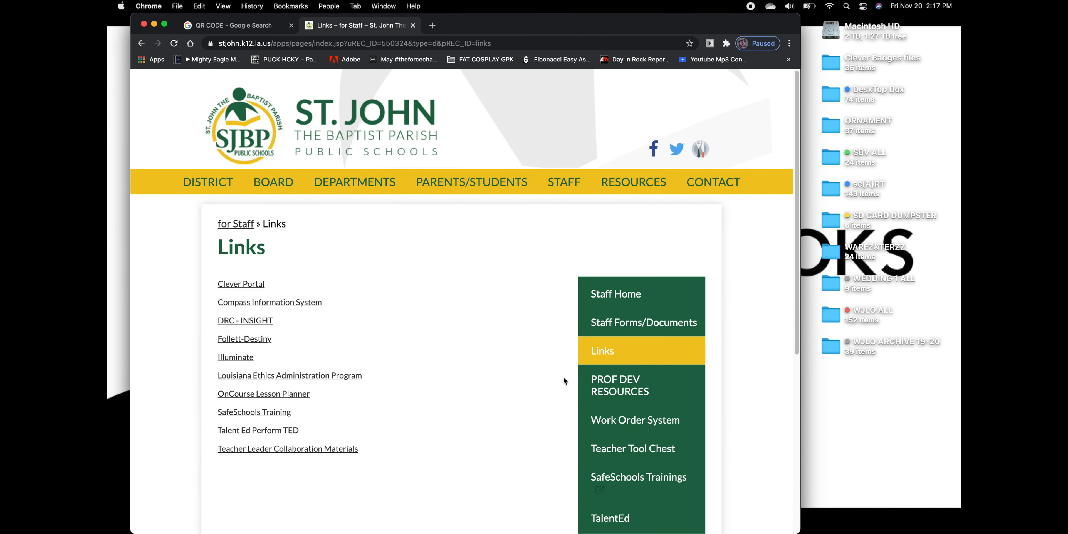
mouse_move(271, 284)
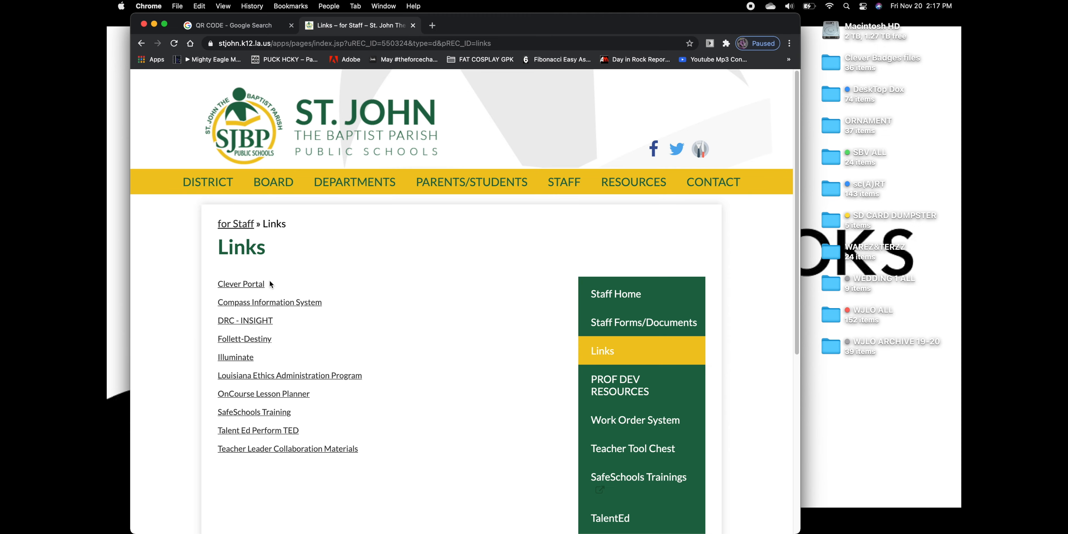
mouse_move(252, 285)
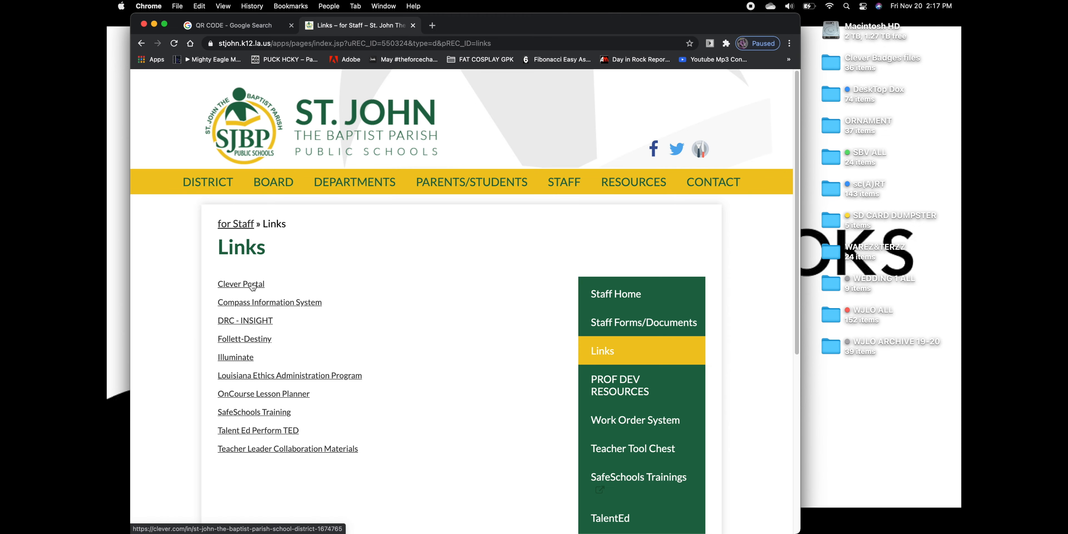
left_click(240, 284)
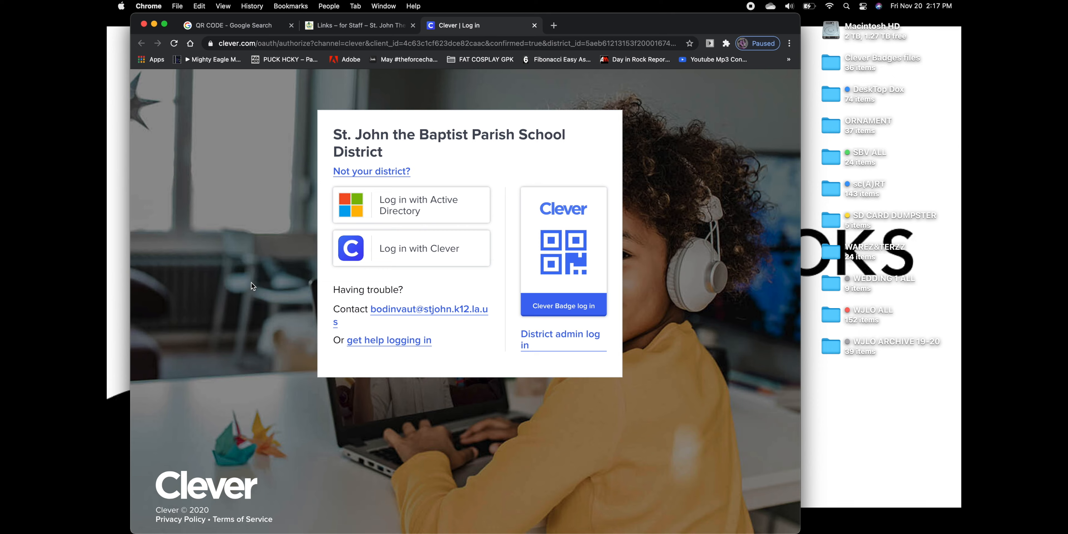
mouse_move(574, 226)
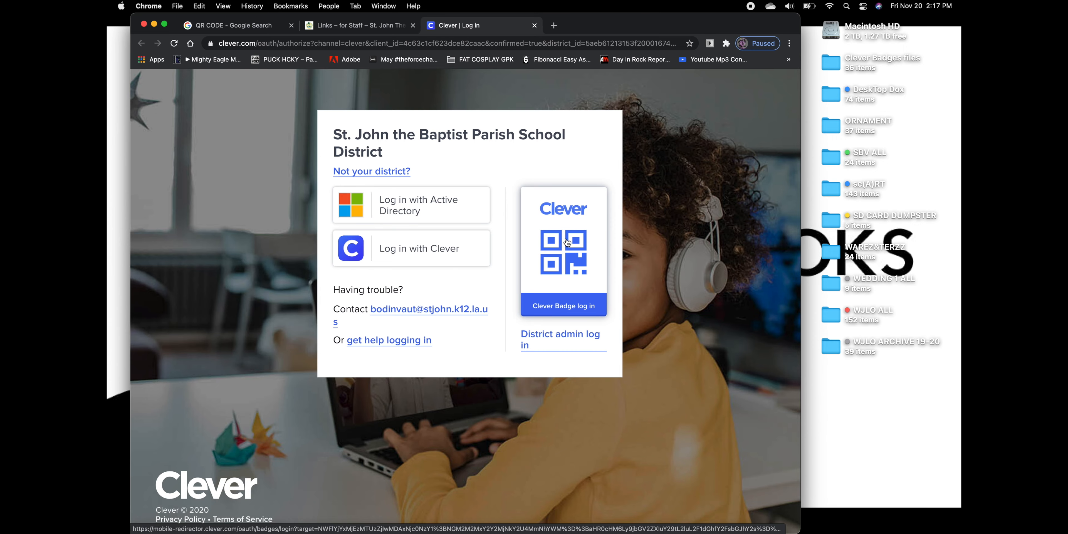
- Start the Clever Badge login, allow webcam access, and reopen badge login with the camera live
left_click(562, 305)
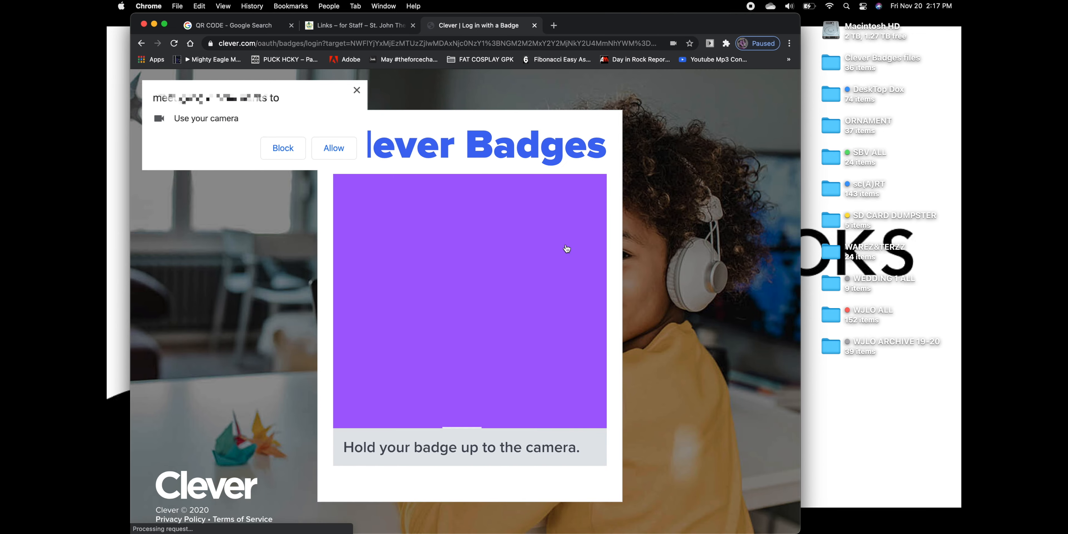
left_click(333, 148)
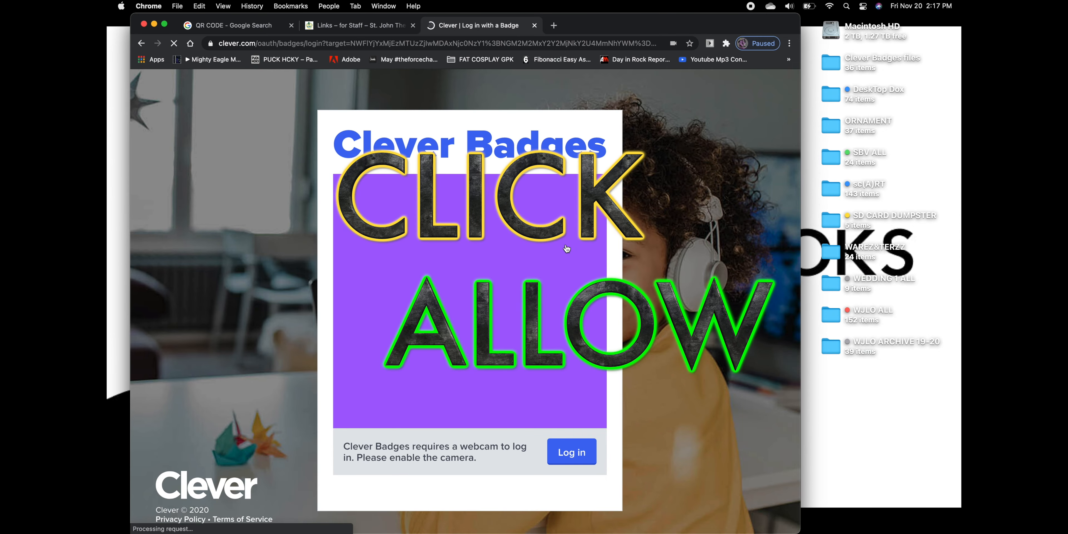
left_click(571, 452)
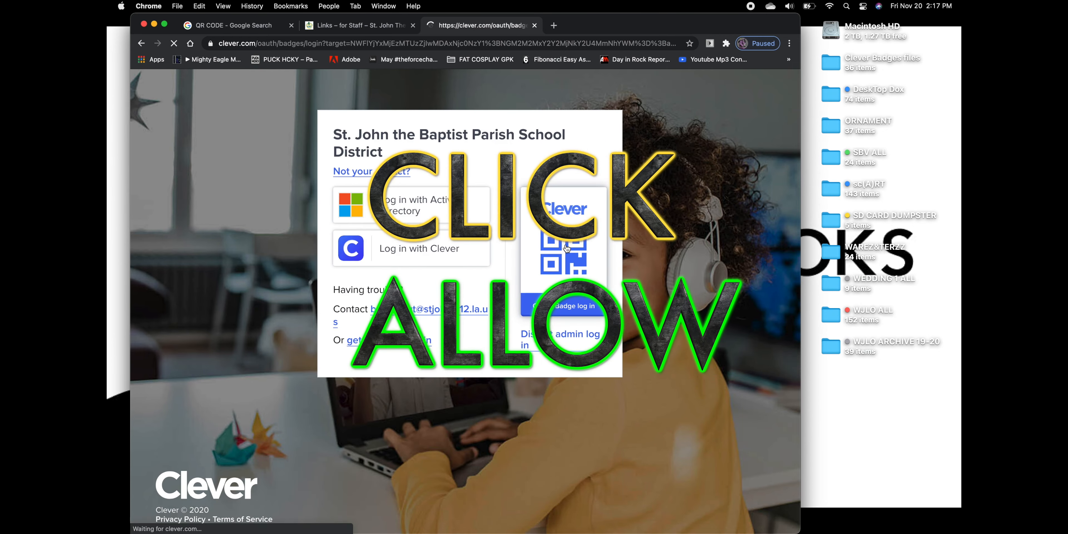
left_click(574, 306)
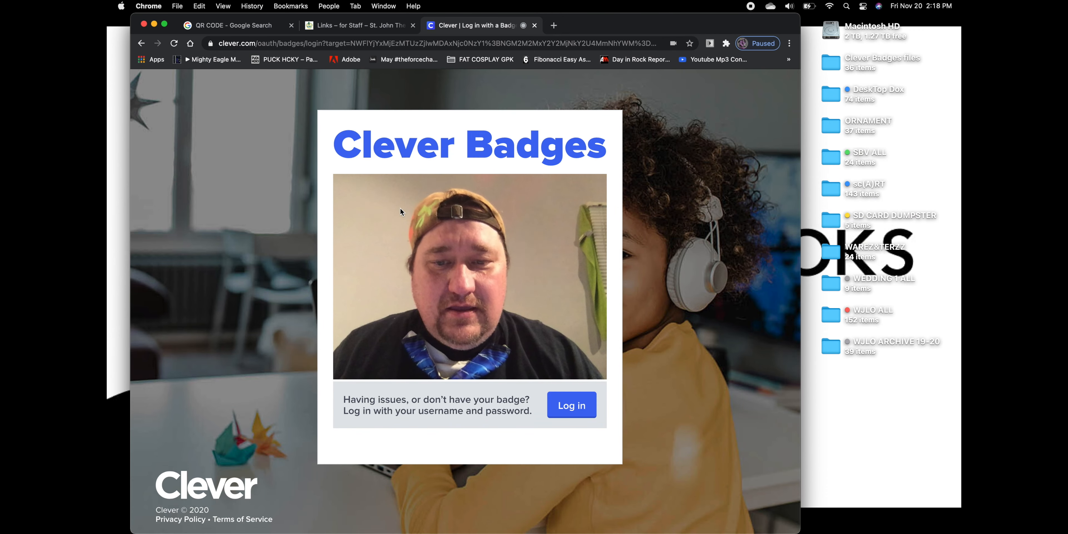
mouse_move(551, 293)
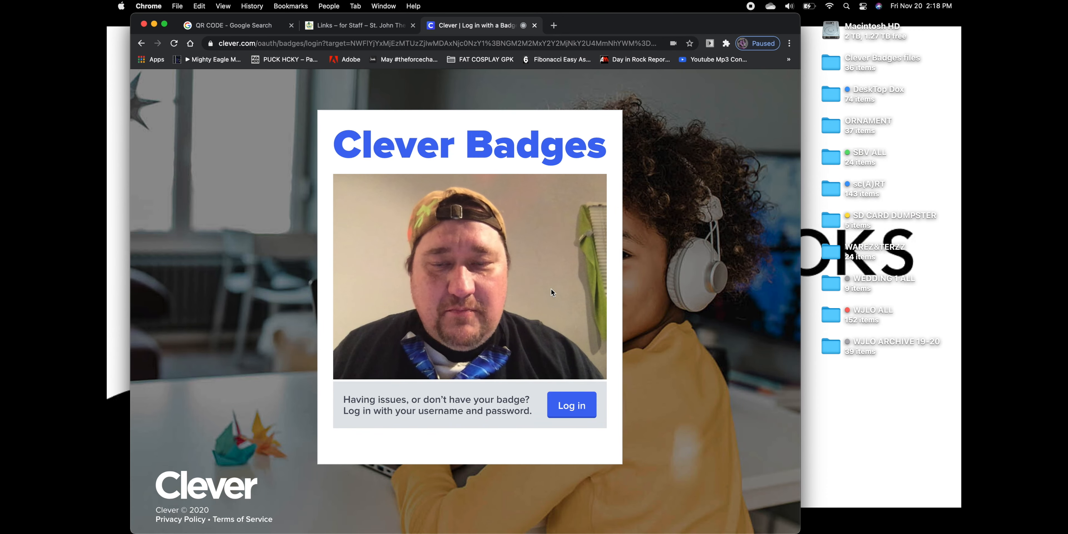